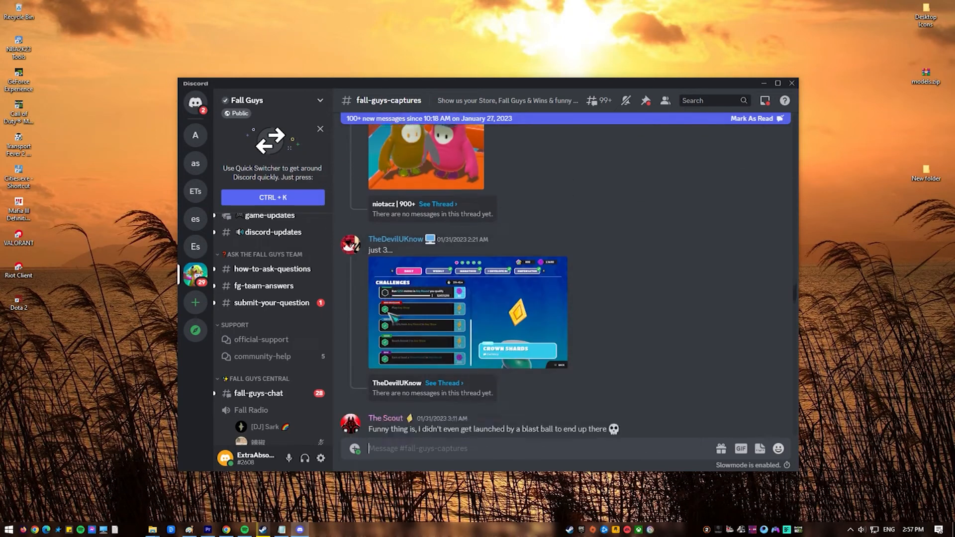
# Scroll #fall-guys-captures, look through #fg-team-answers, then open #how-to-ask-questions.
pyautogui.scroll(-3)
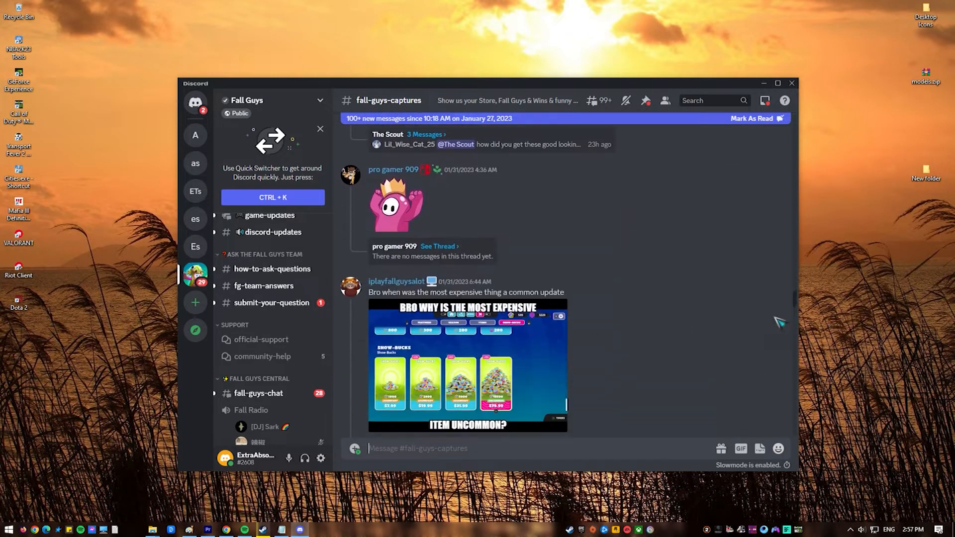
pyautogui.scroll(-3)
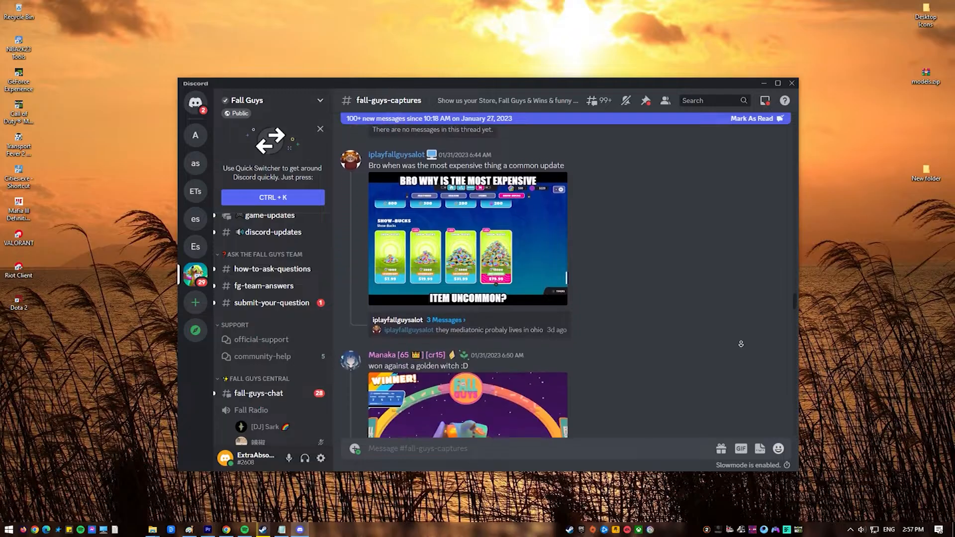
pyautogui.scroll(-3)
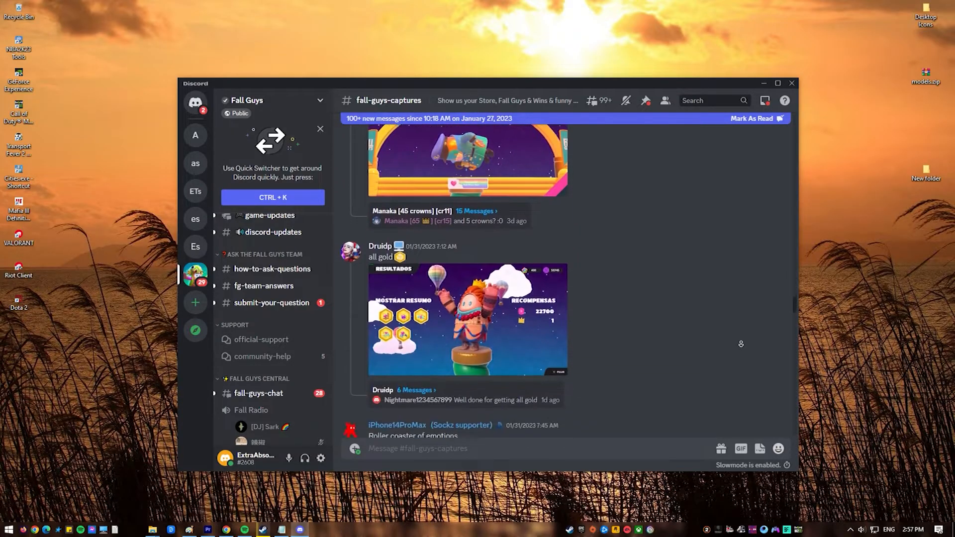
pyautogui.click(263, 285)
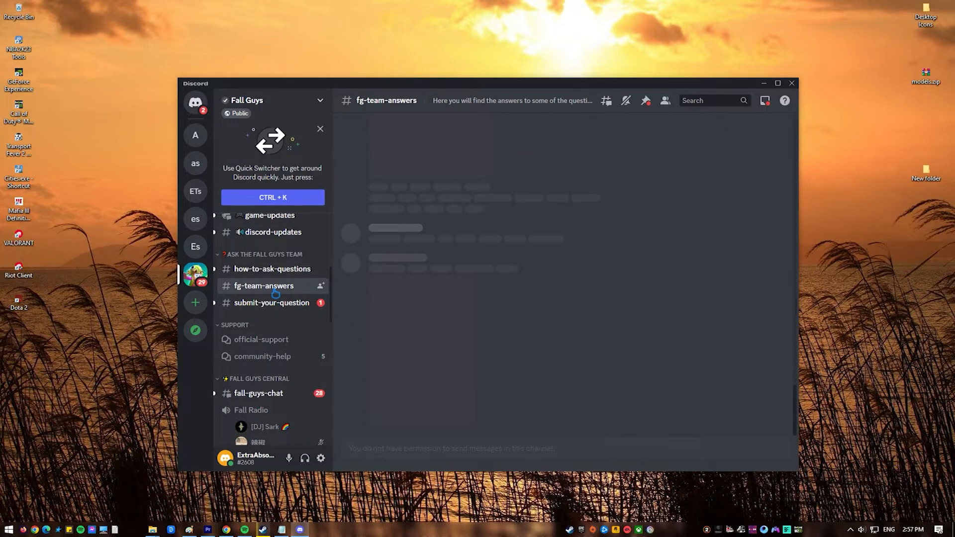
pyautogui.click(264, 285)
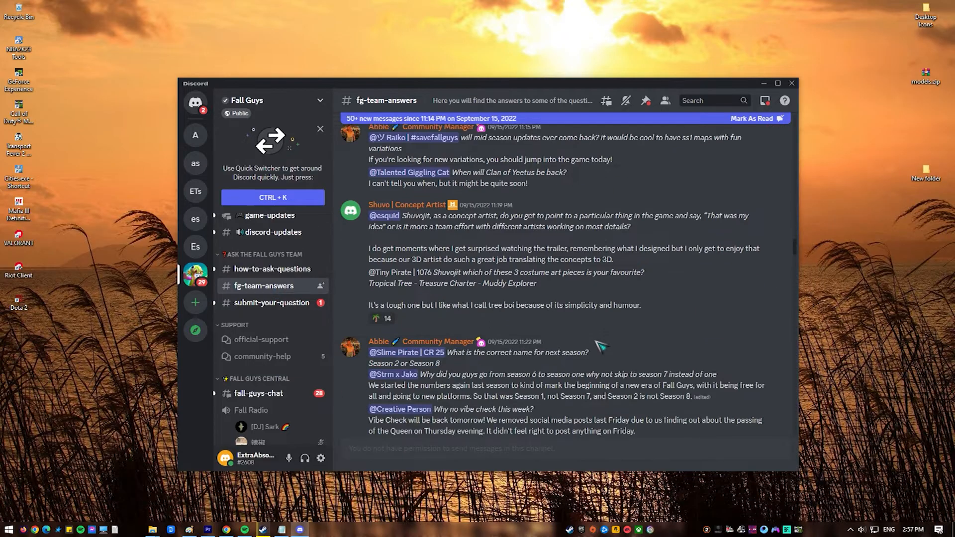
pyautogui.scroll(-3)
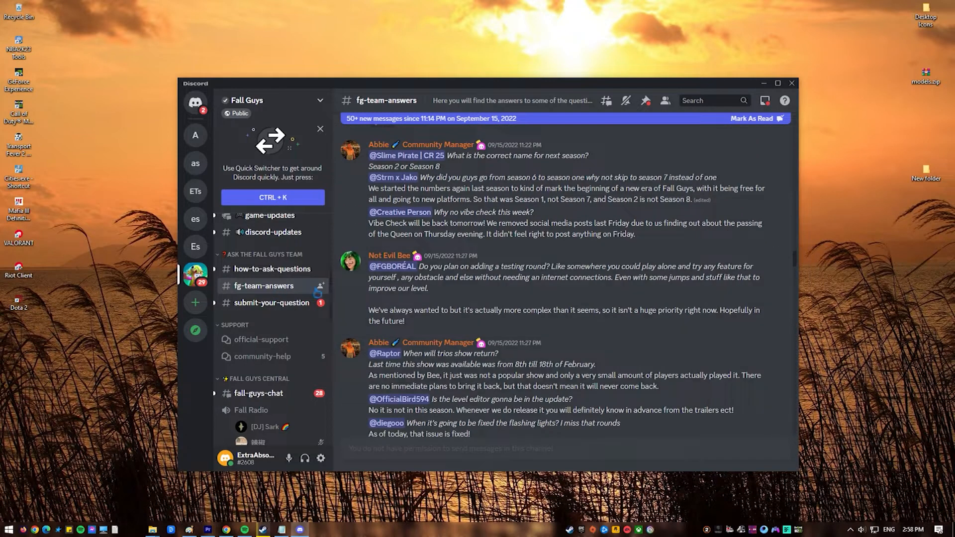
pyautogui.click(273, 269)
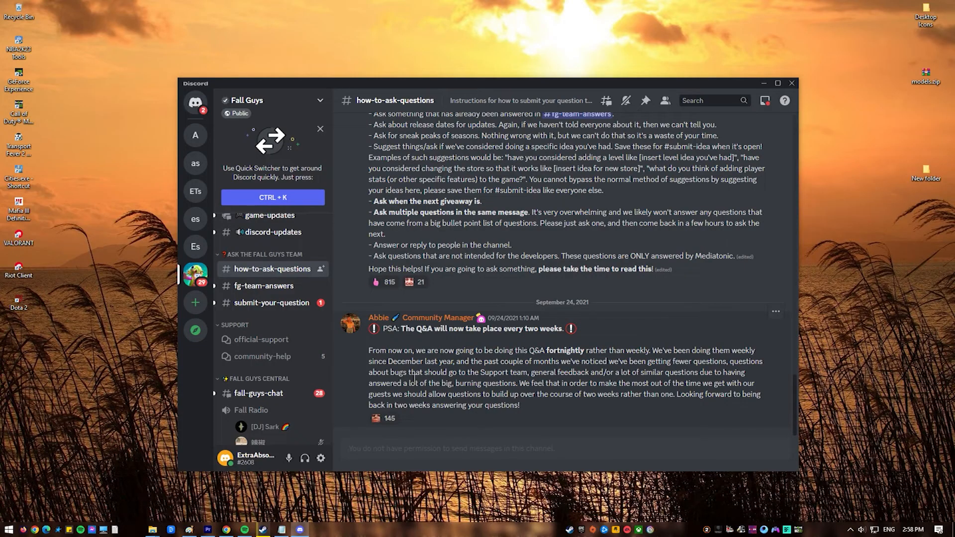
pyautogui.moveTo(421, 382)
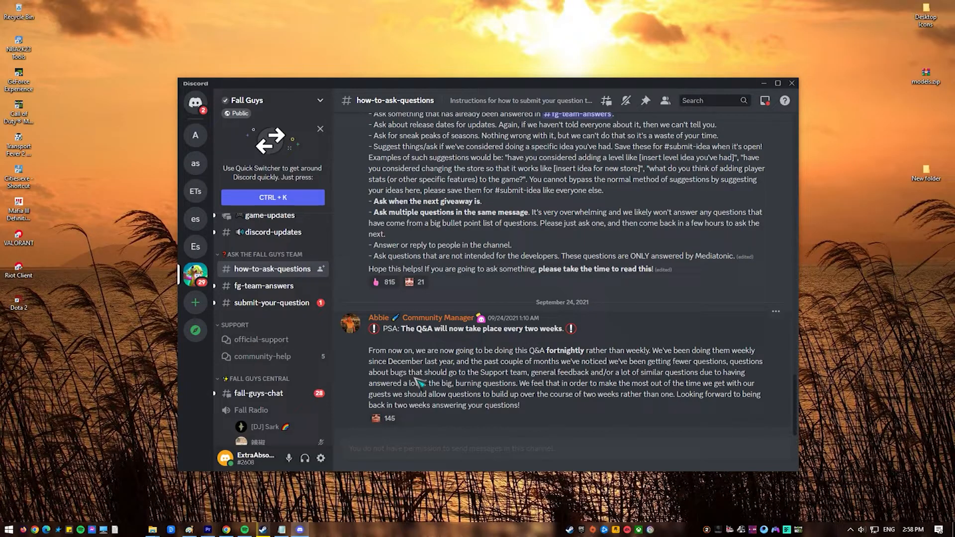
pyautogui.moveTo(494, 399)
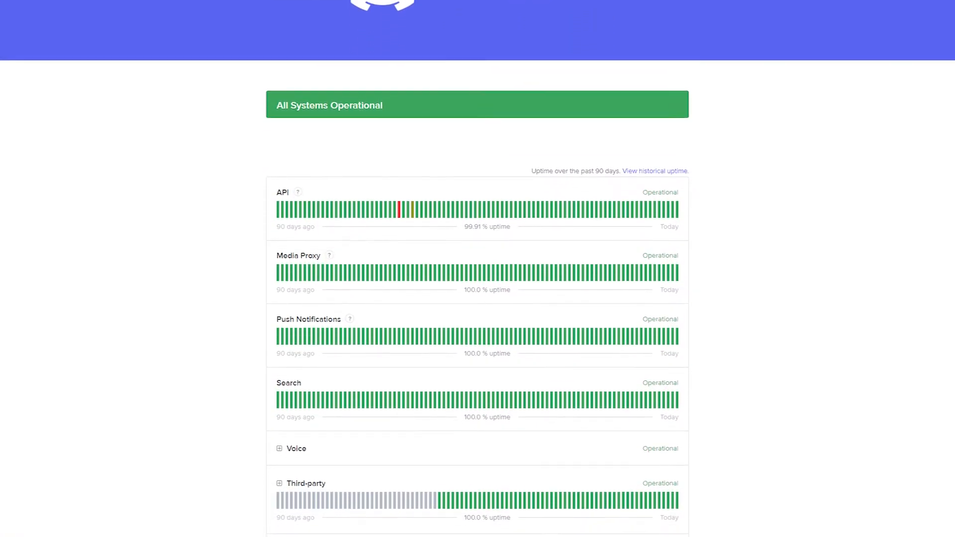
# Scroll the status.discord.com component list to confirm every service shows Operational.
pyautogui.scroll(-3)
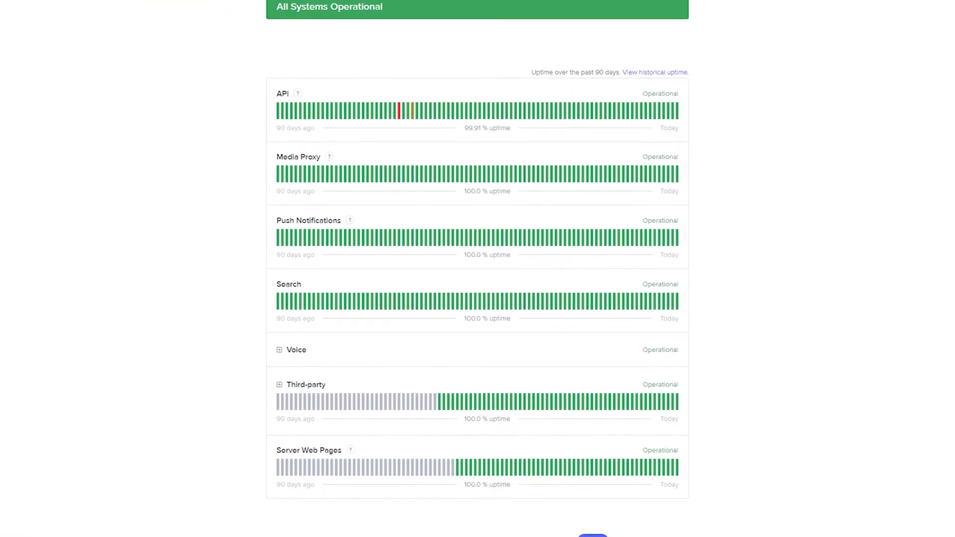
pyautogui.scroll(-3)
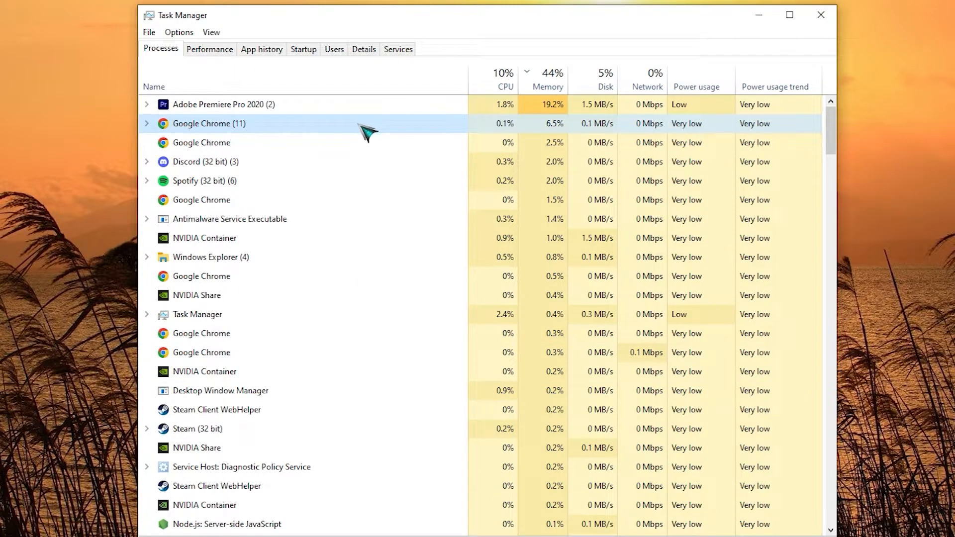
# End the Google Chrome (11) process group, then close Task Manager.
pyautogui.rightClick(209, 124)
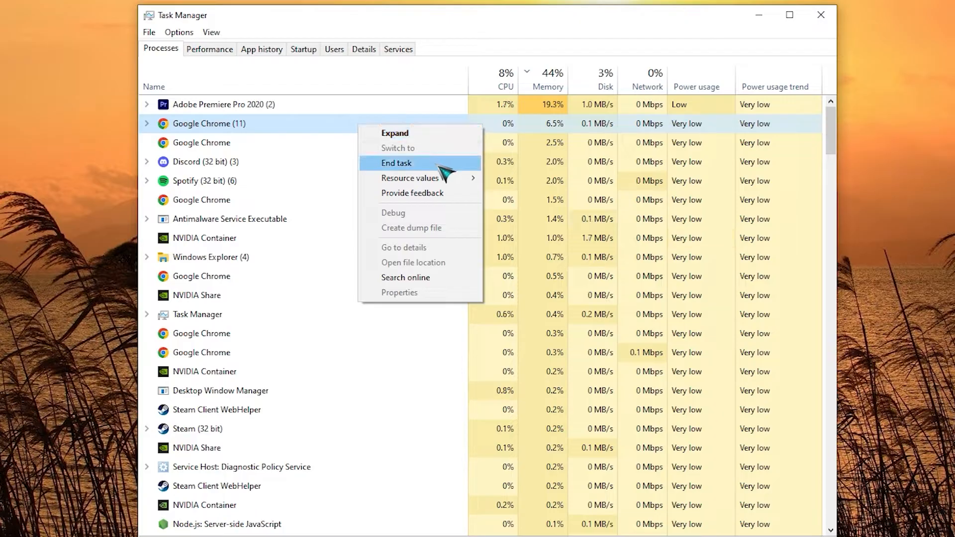
pyautogui.click(396, 162)
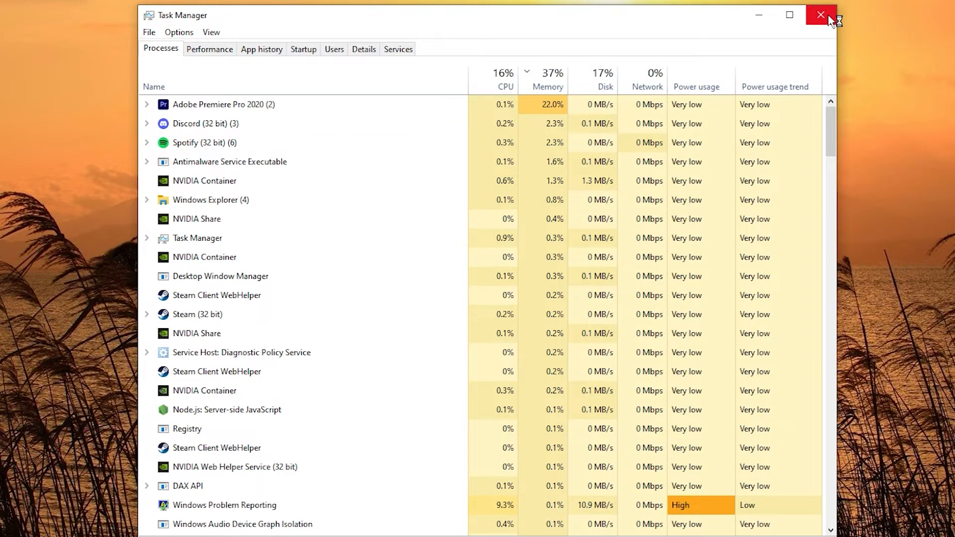
pyautogui.click(820, 14)
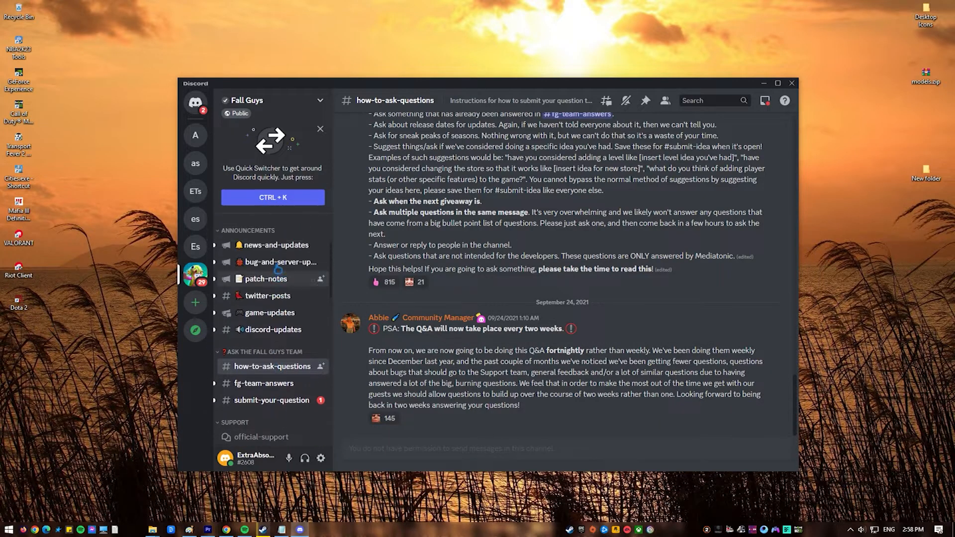
# Load the AnotherExtra server's #general channel in Chrome and go full screen with F11.
pyautogui.click(277, 244)
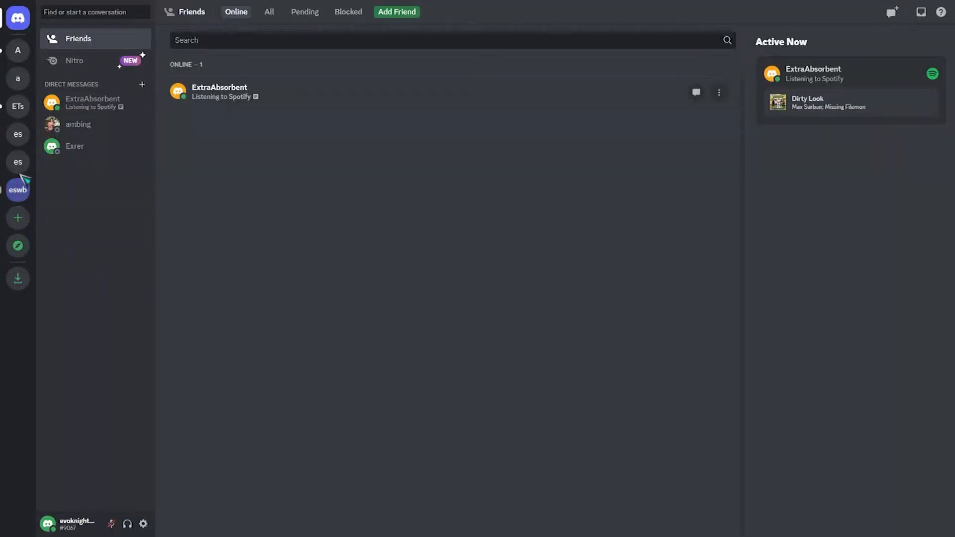
pyautogui.click(18, 50)
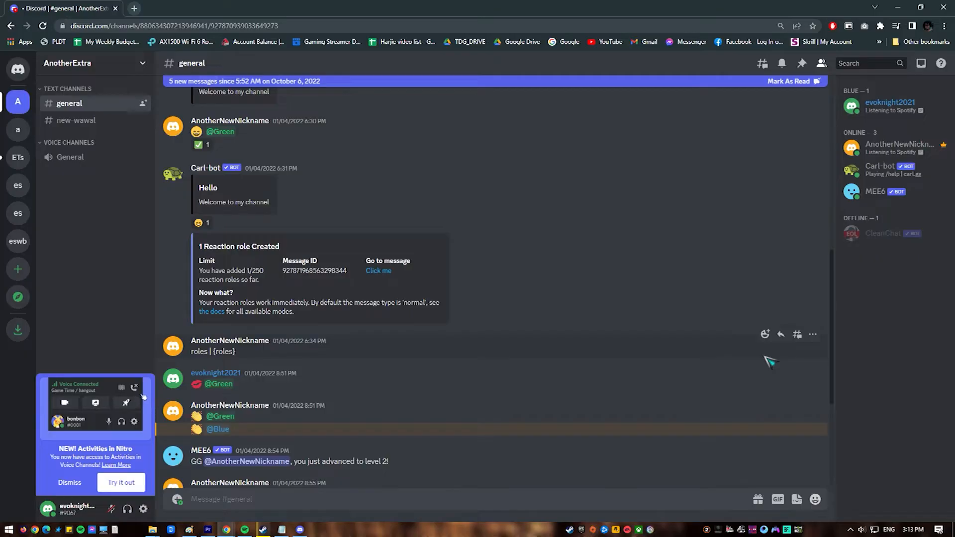
pyautogui.press('F11')
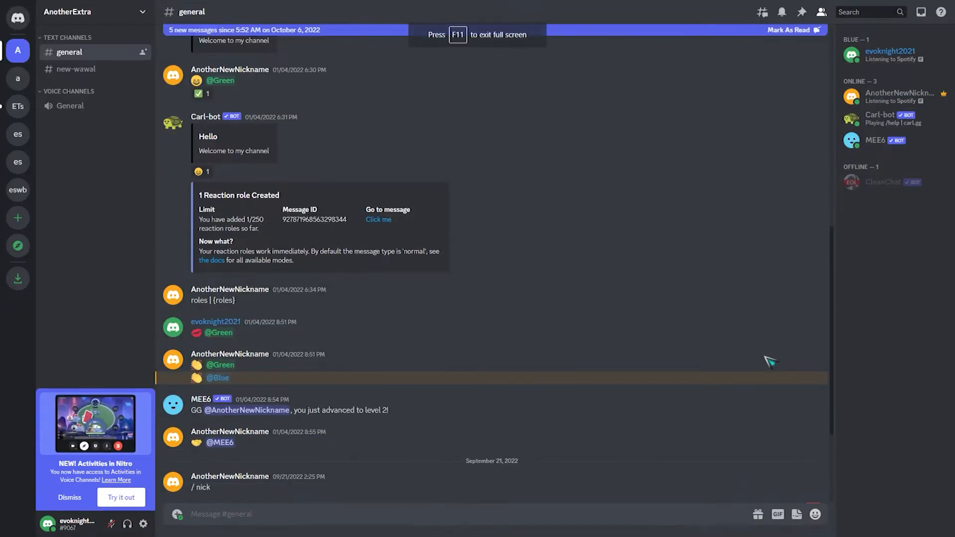
pyautogui.moveTo(729, 333)
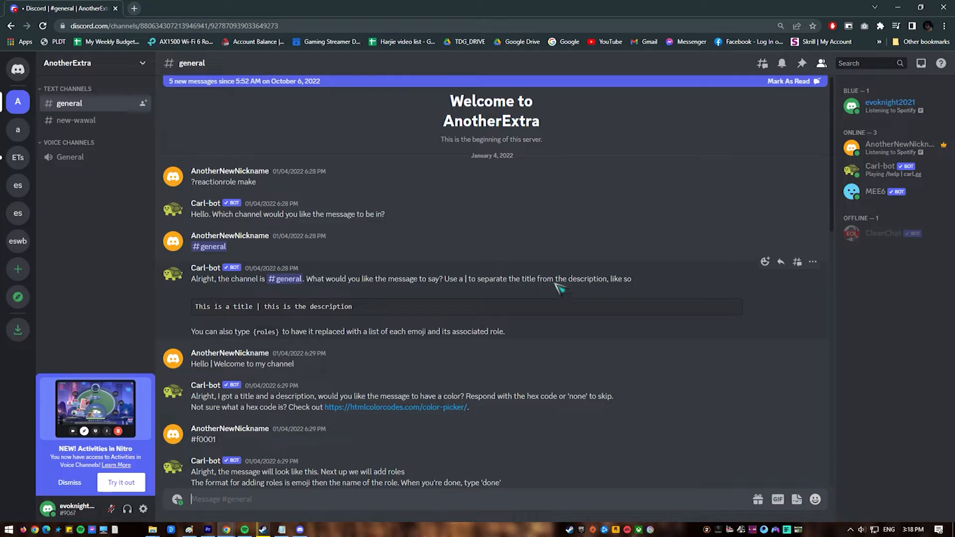
# Turn off 'Use hardware acceleration when available' in Chrome's System settings and relaunch.
pyautogui.scroll(-3)
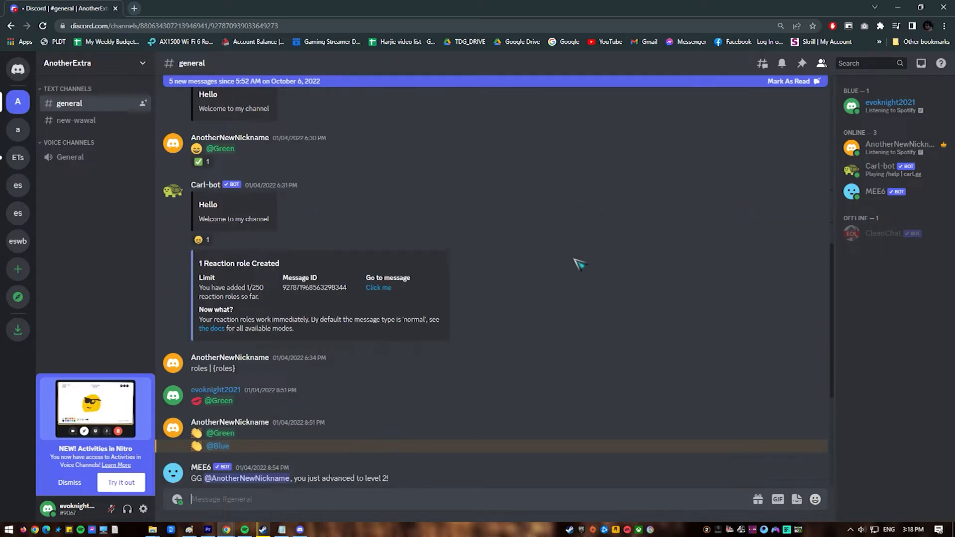
pyautogui.scroll(-3)
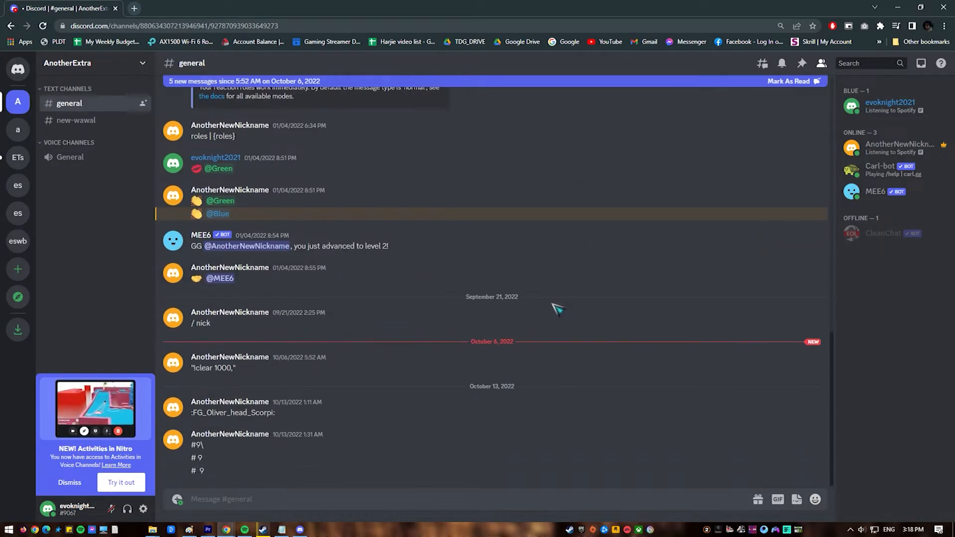
pyautogui.click(943, 25)
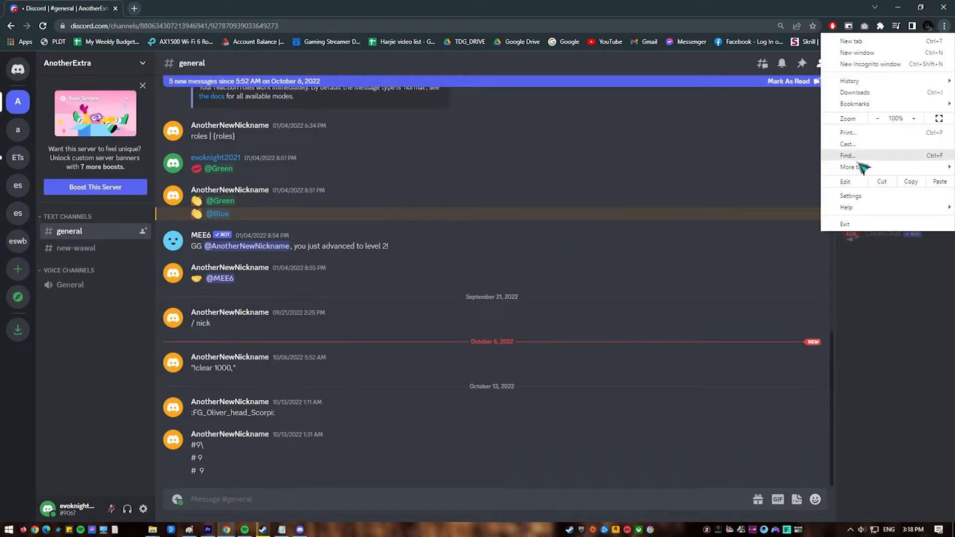
pyautogui.click(851, 196)
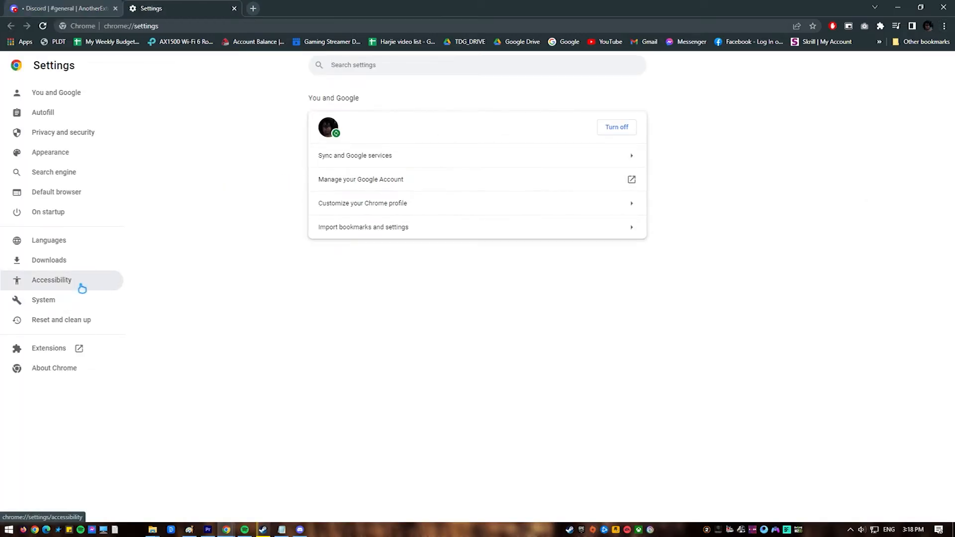
pyautogui.click(43, 300)
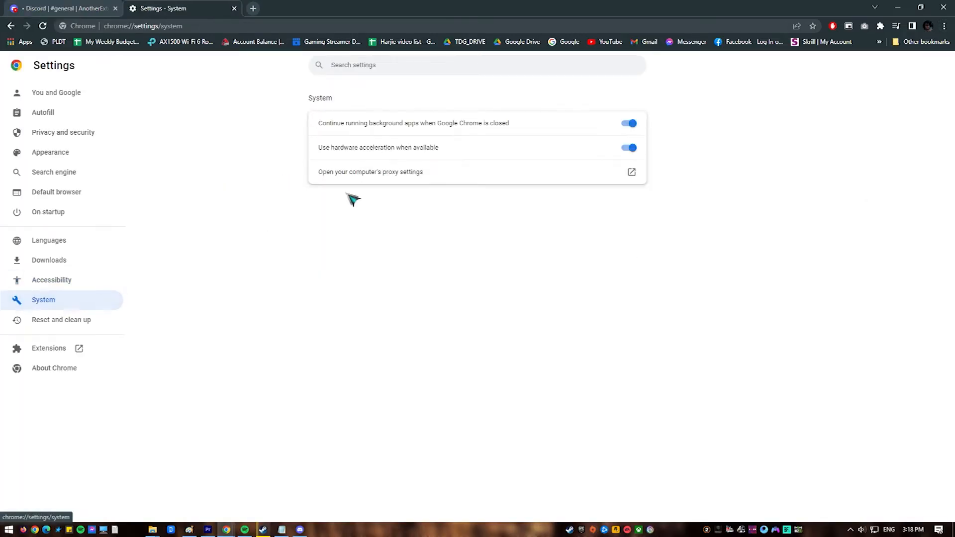
pyautogui.click(628, 147)
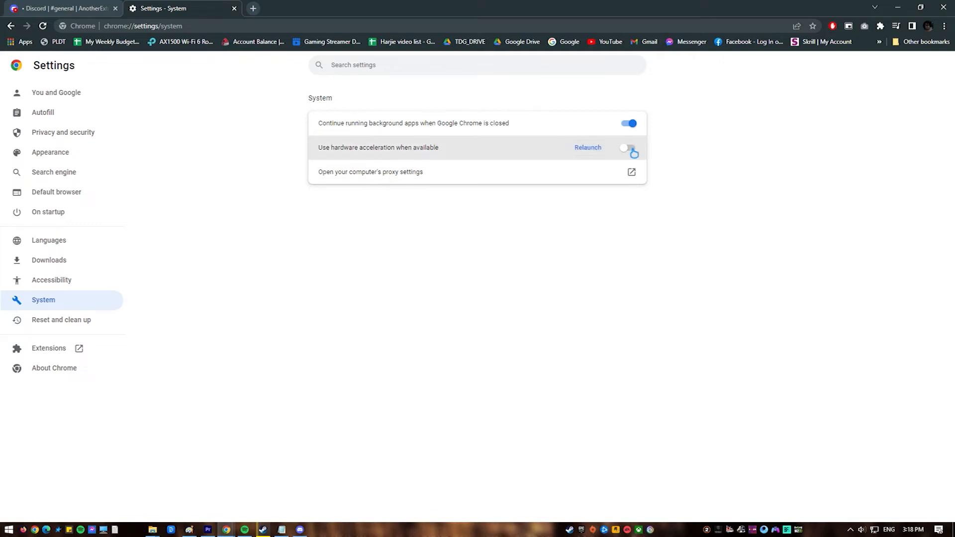
pyautogui.click(627, 147)
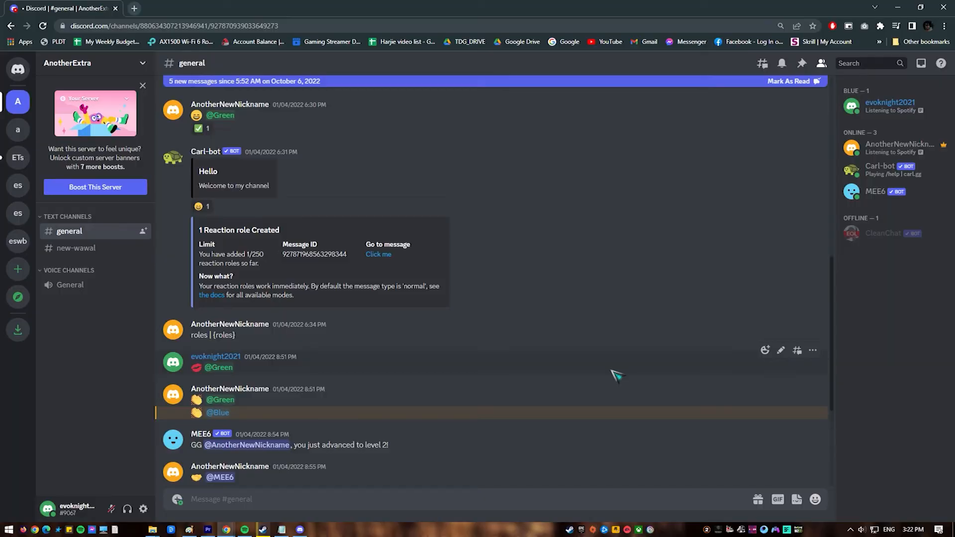
pyautogui.moveTo(616, 393)
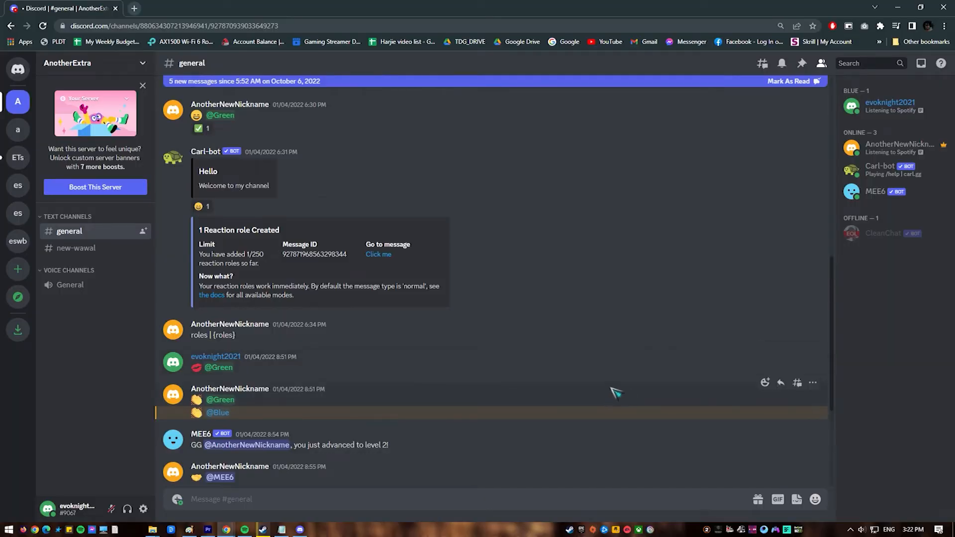
# Set Chrome's Clear browsing data to All time with Cookies and other site data ticked.
pyautogui.click(944, 25)
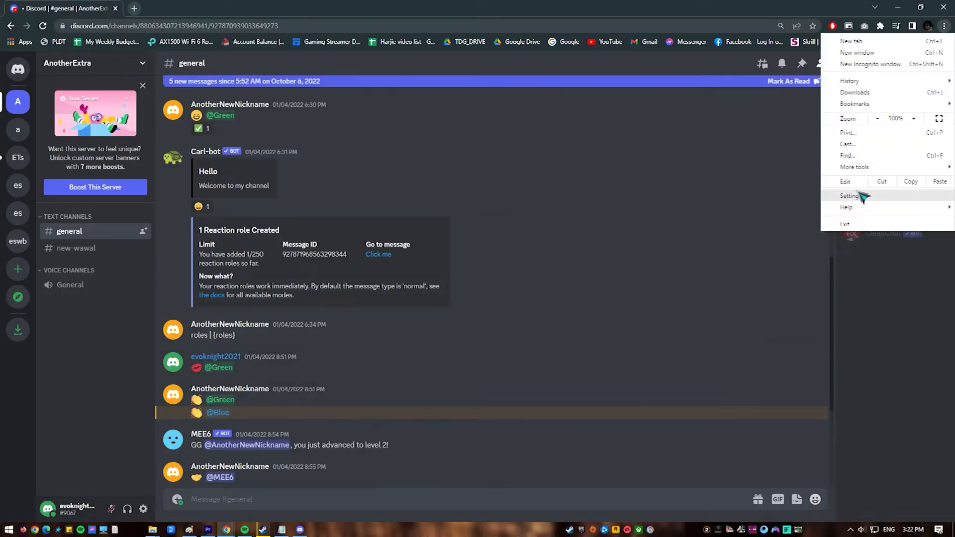
pyautogui.click(849, 195)
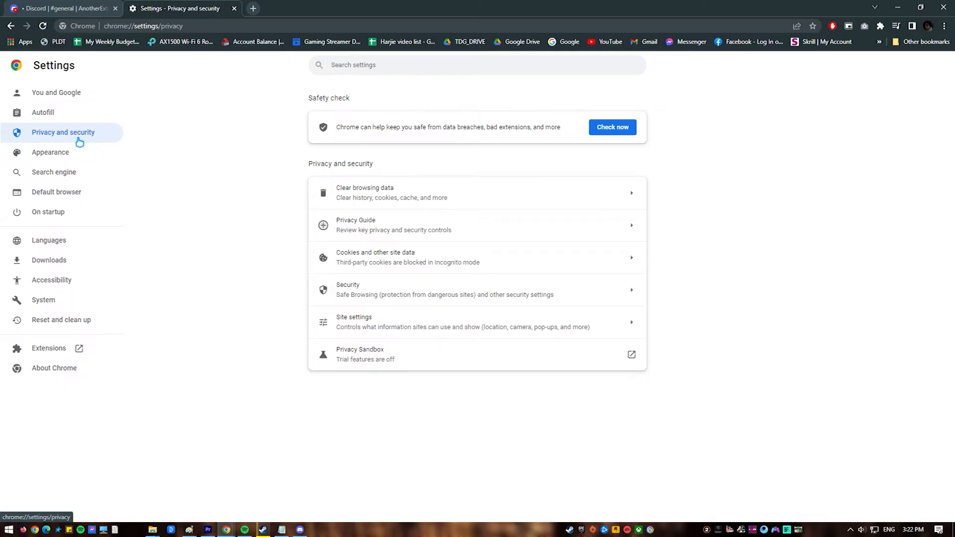
pyautogui.moveTo(523, 193)
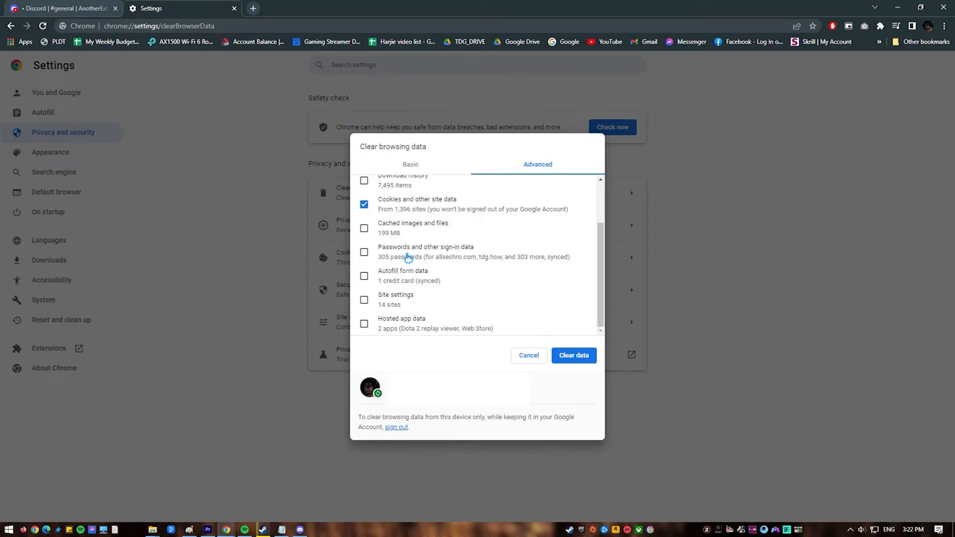
pyautogui.scroll(3)
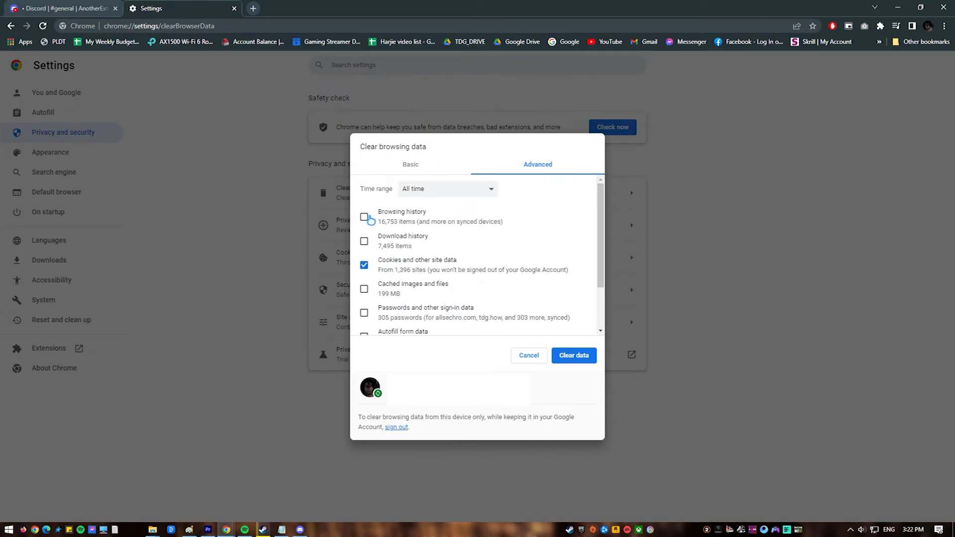
pyautogui.click(364, 218)
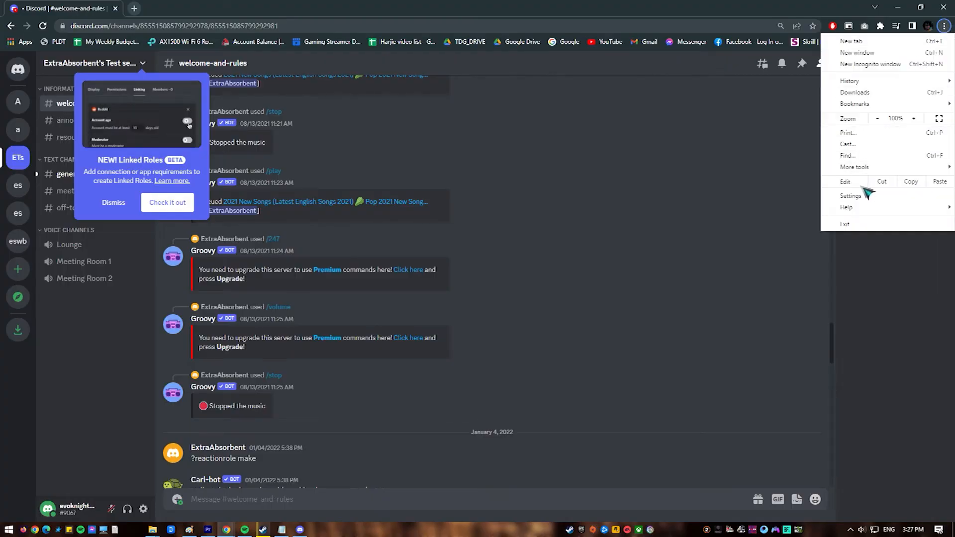
# Reset Chrome's settings to their original defaults and confirm the reset.
pyautogui.click(850, 196)
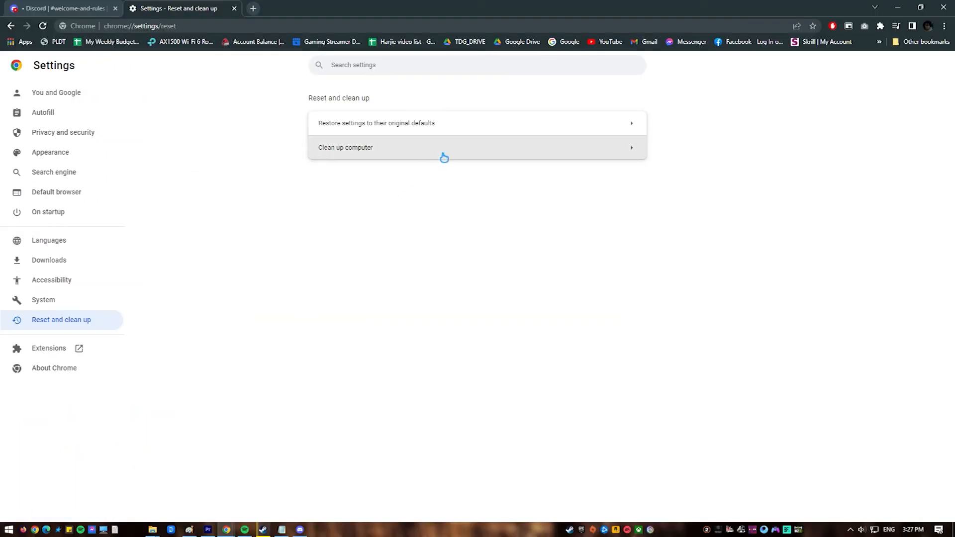
pyautogui.click(376, 123)
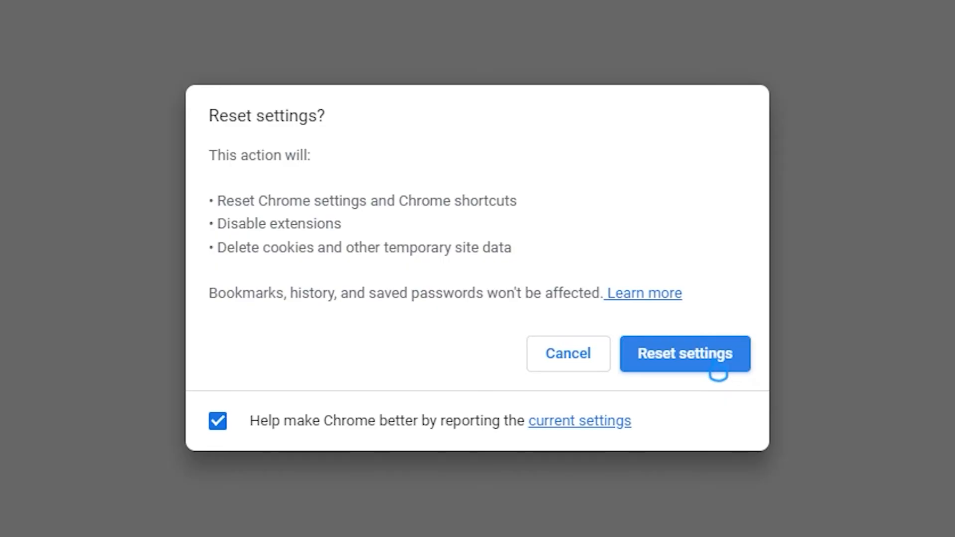
pyautogui.click(684, 354)
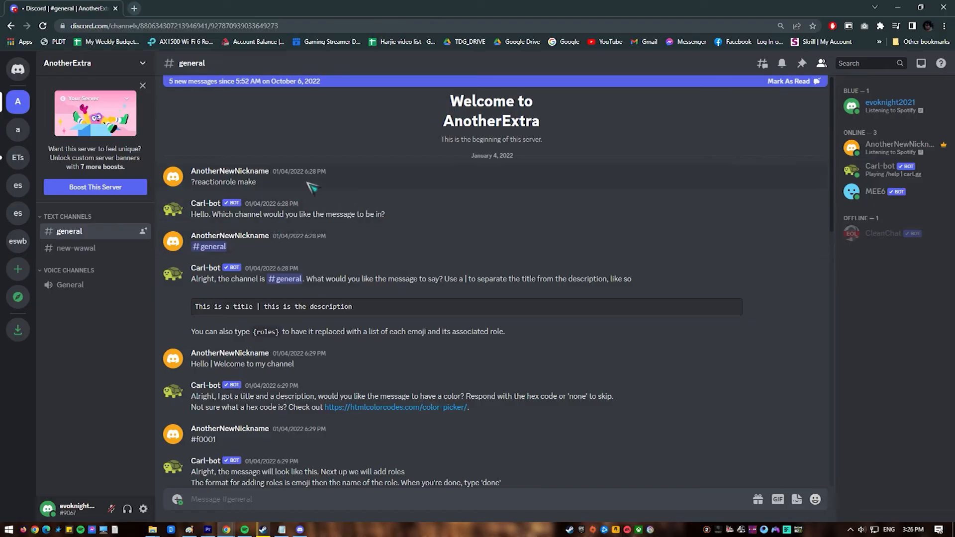
pyautogui.scroll(-3)
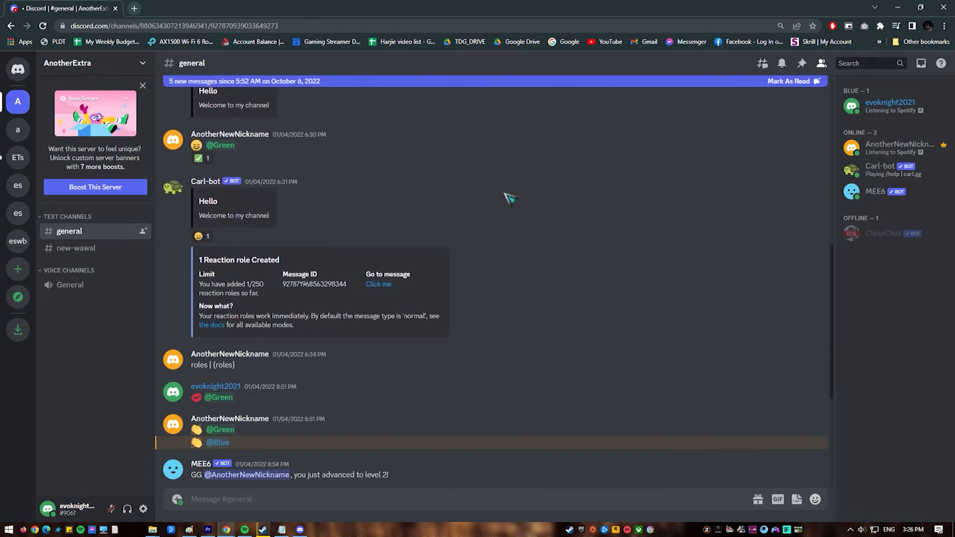
pyautogui.scroll(-3)
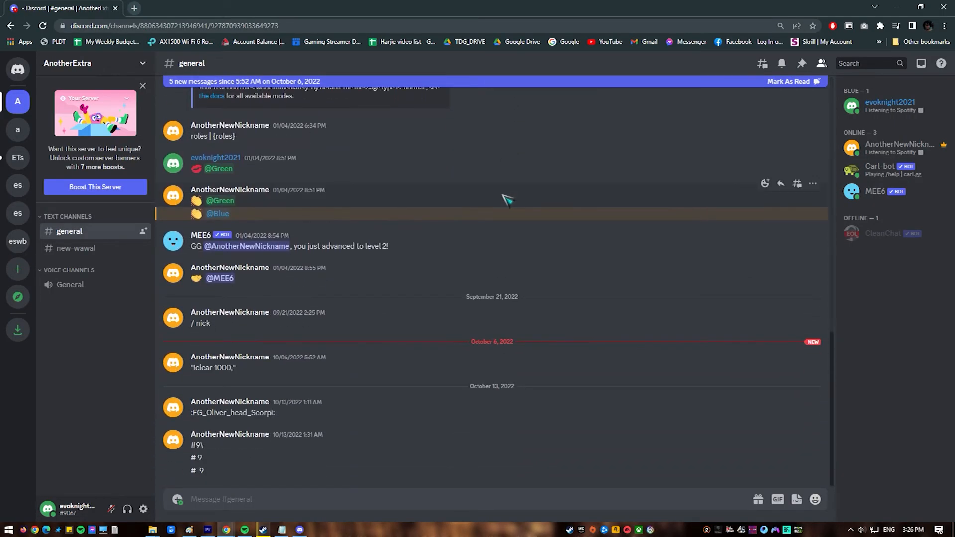